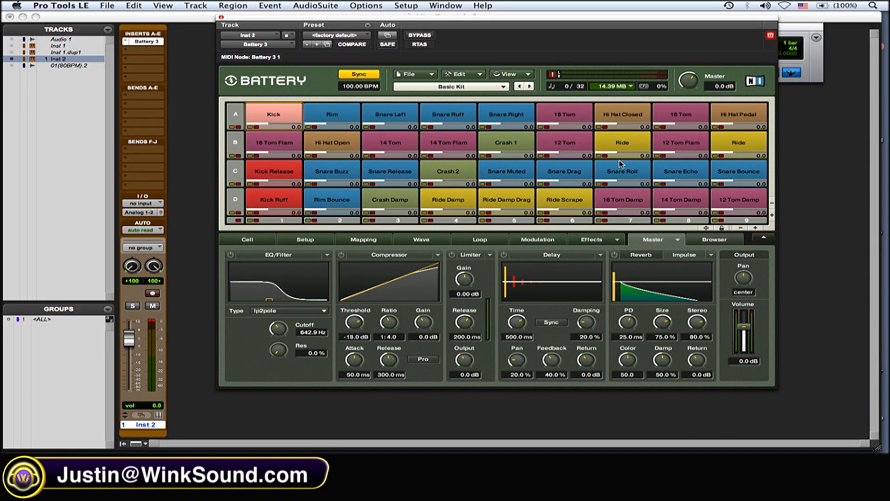
mouse_move(683, 256)
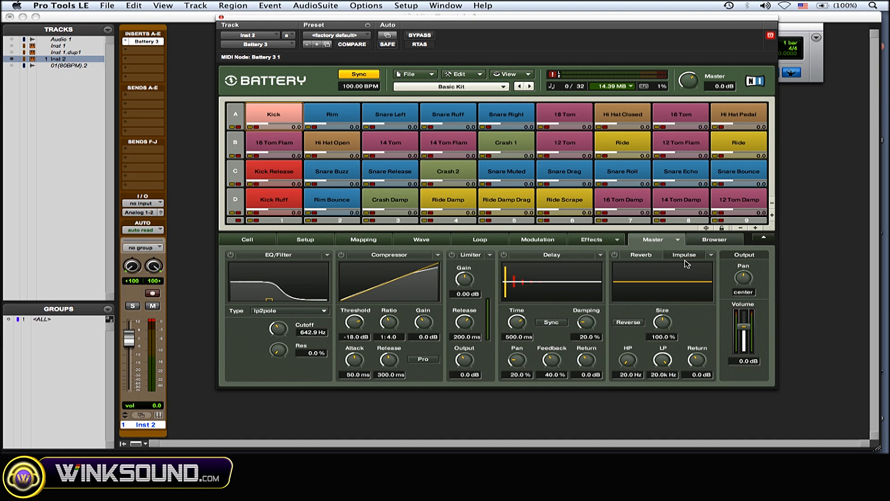
mouse_move(639, 193)
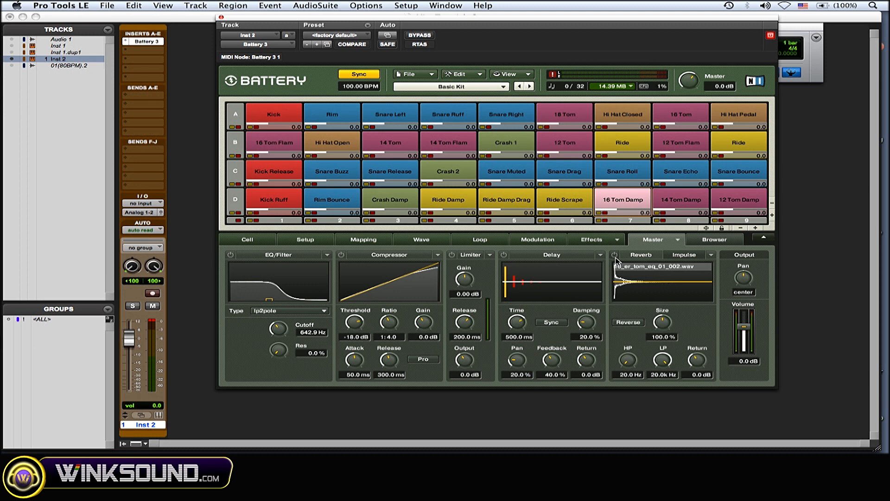
Raise the Kick cell's reverb send to 2.3 dB on its Effects page
left_click(614, 255)
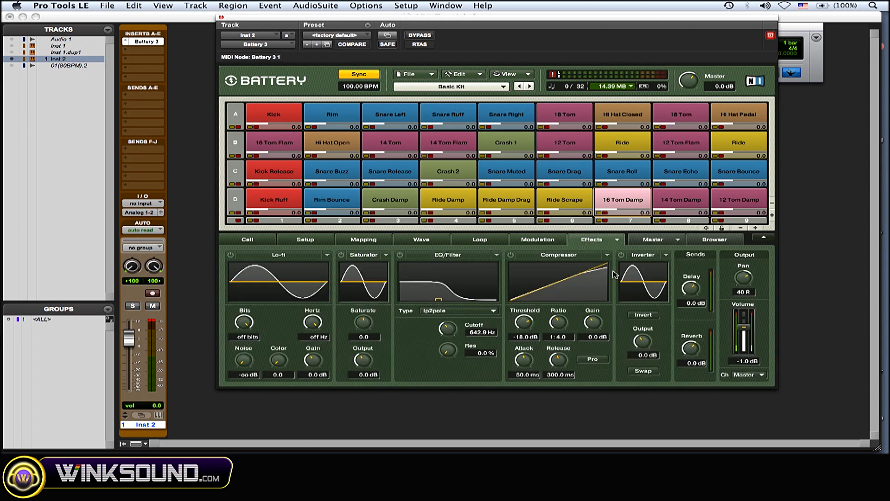
left_click_drag(690, 340, 691, 349)
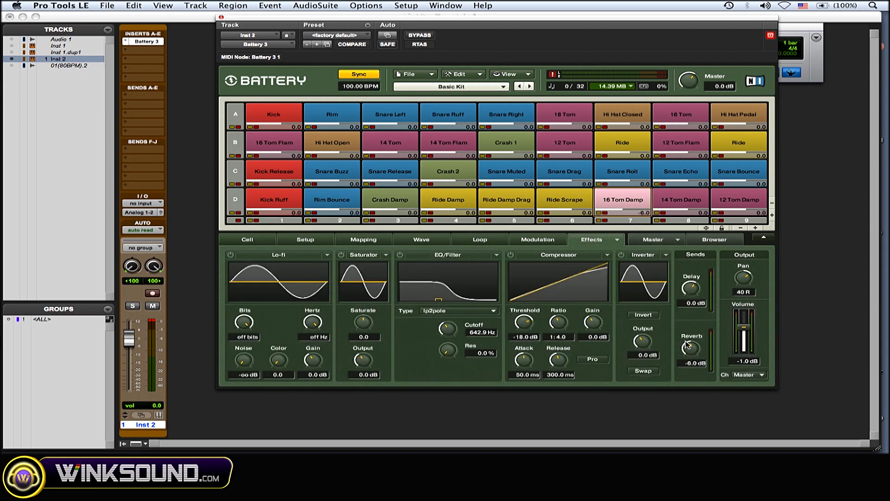
left_click_drag(692, 340, 692, 324)
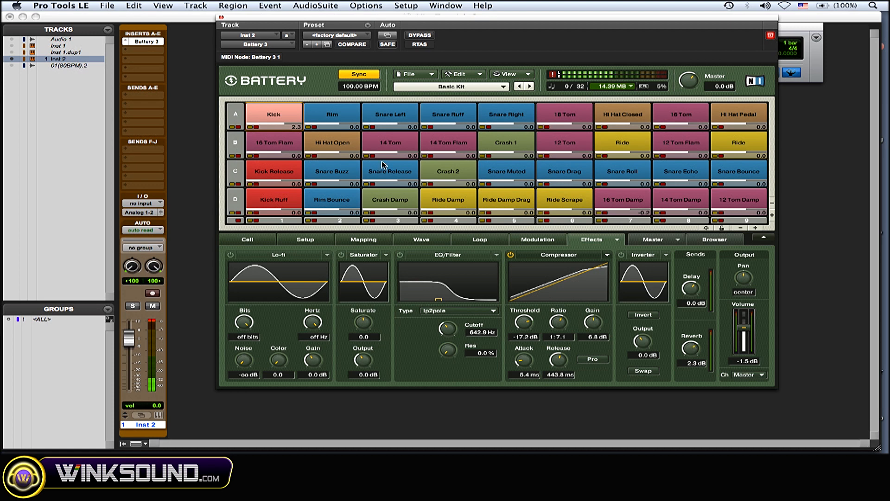
Select the Snare Left cell and show the Master page with the tom impulse reverb on
left_click(273, 114)
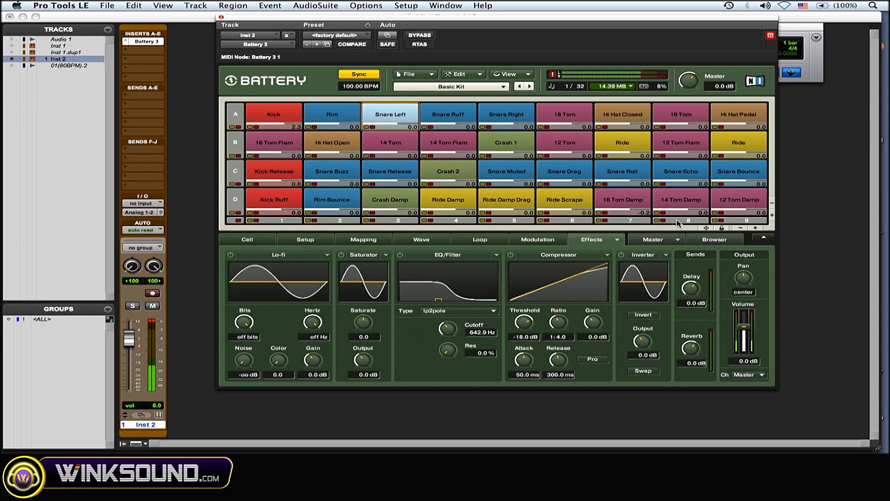
left_click(655, 239)
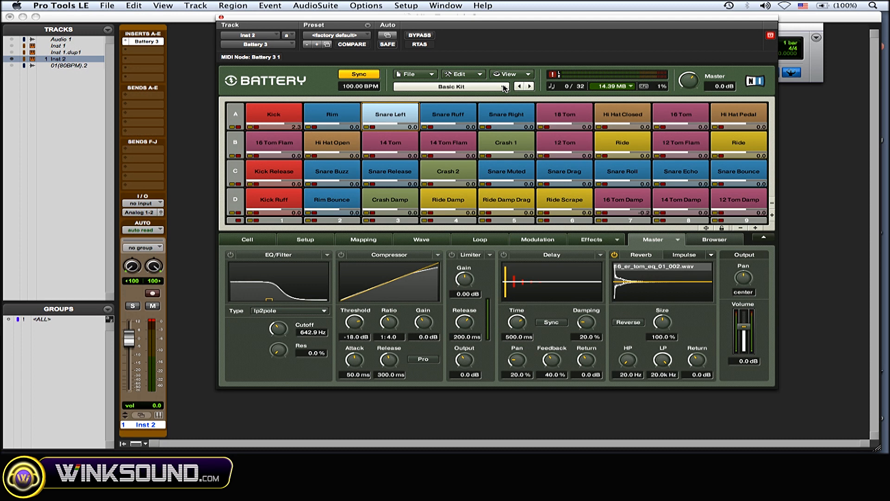
Load Destinct Kit.kt3 from 04 - Electronic Kits, replacing the Basic Kit
left_click(451, 87)
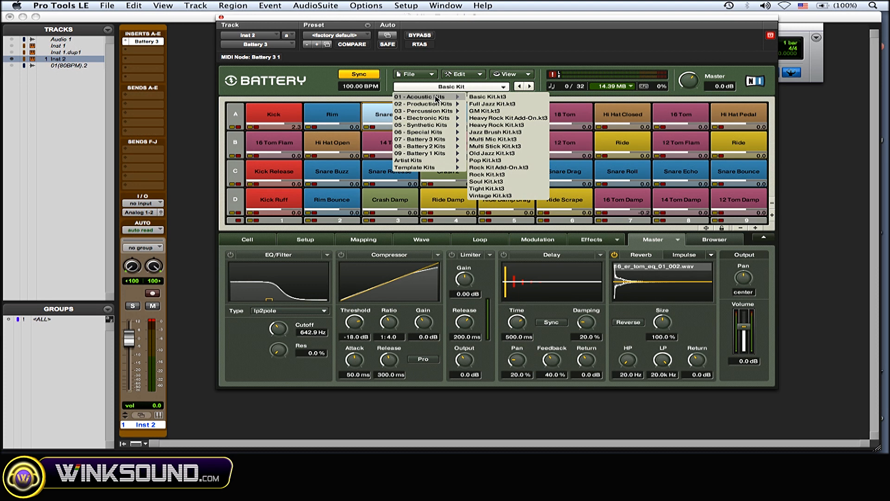
mouse_move(424, 118)
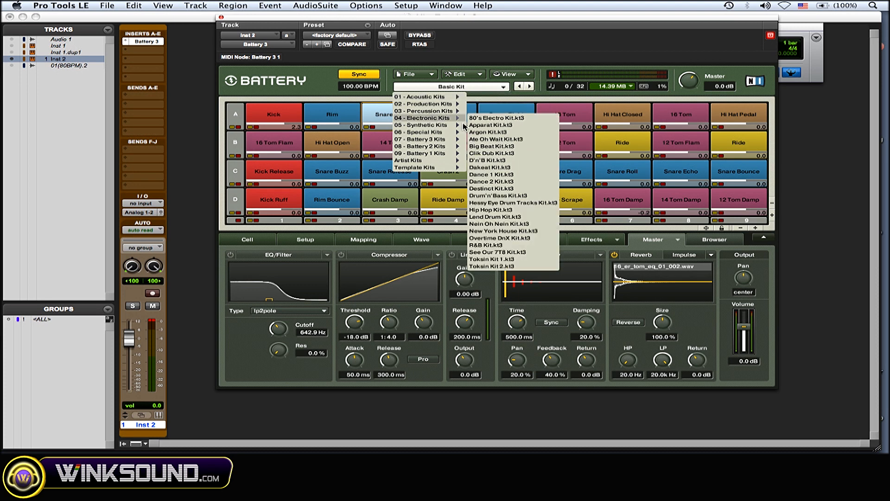
mouse_move(511, 231)
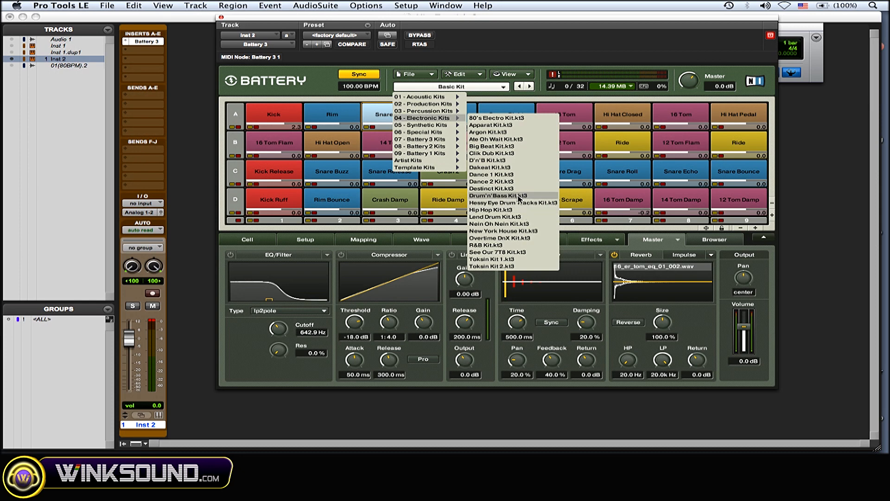
left_click(498, 196)
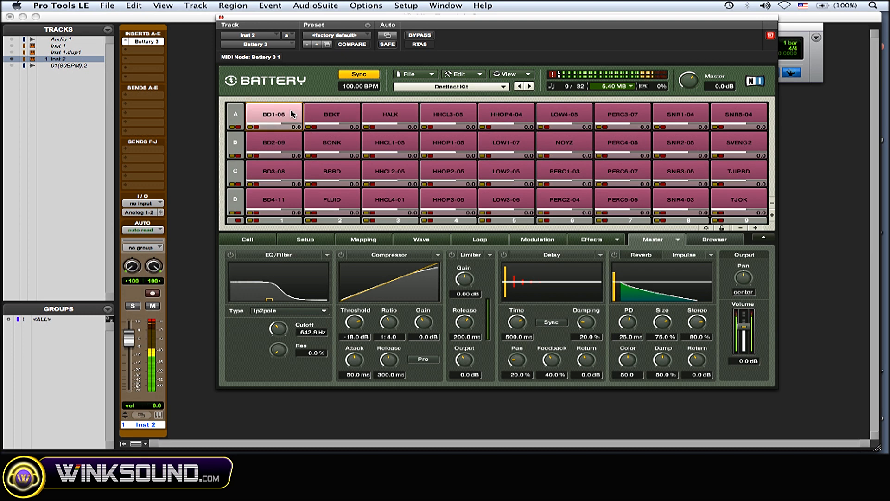
Audition the BD1-06 kick and SNR3-05 snare, then select the SNR3-05 cell
left_click(679, 171)
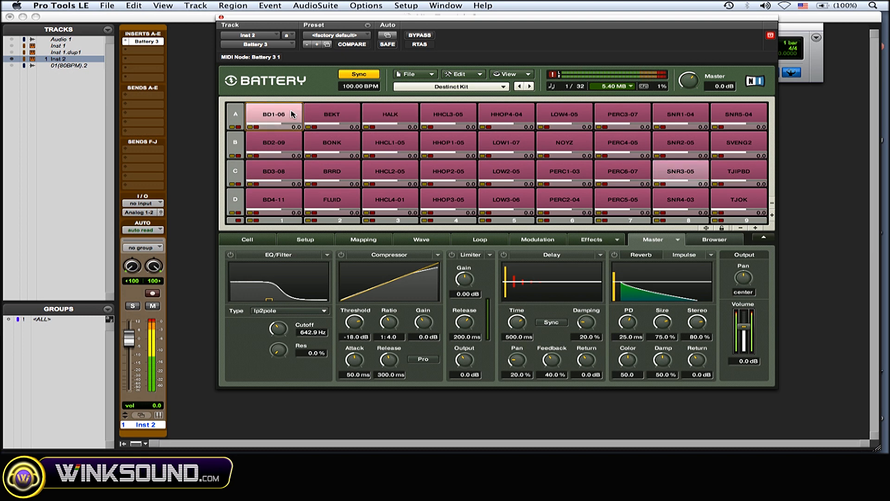
left_click(680, 171)
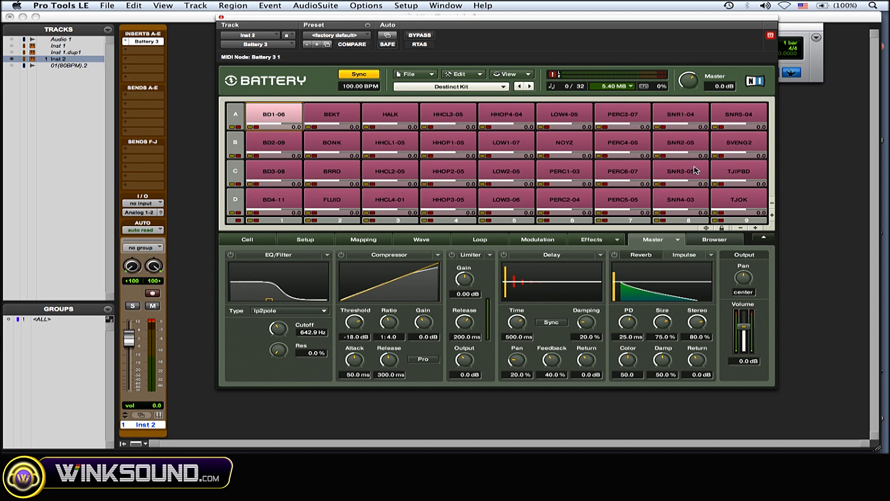
left_click(680, 170)
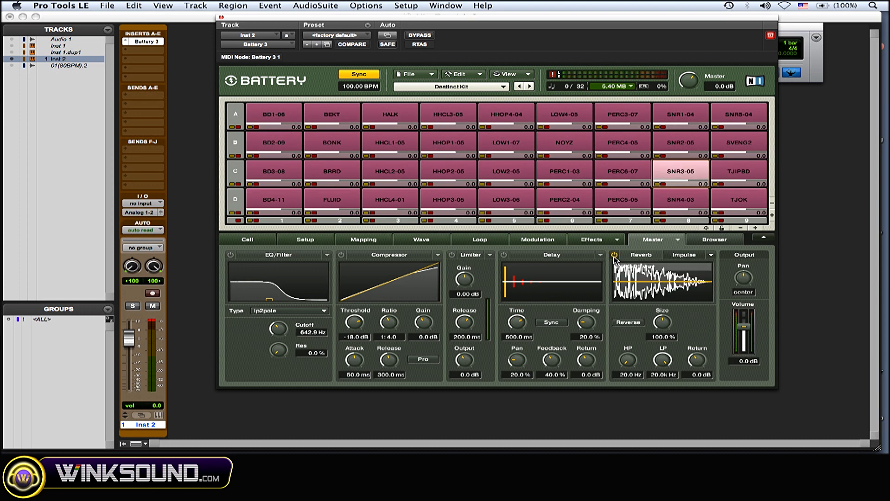
Switch the impulse reverb on with SNR3-05 as impulse and raise its reverb send
left_click(593, 240)
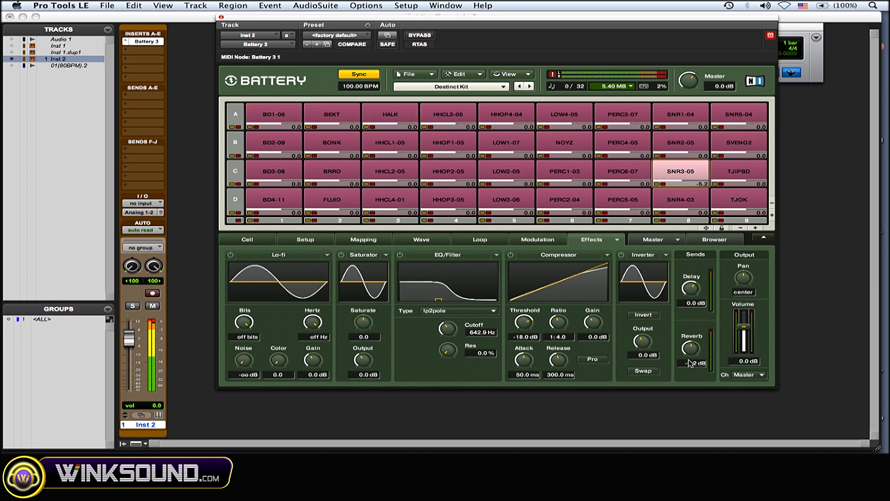
left_click(389, 113)
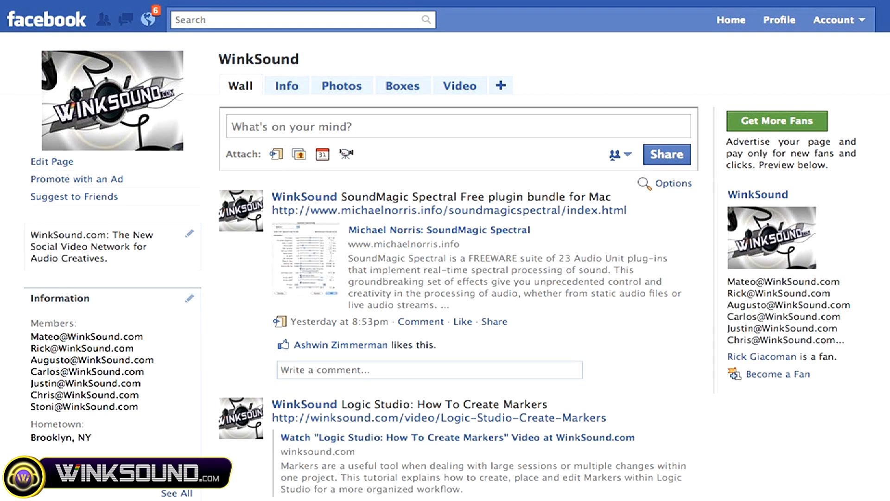
scroll("down", 3)
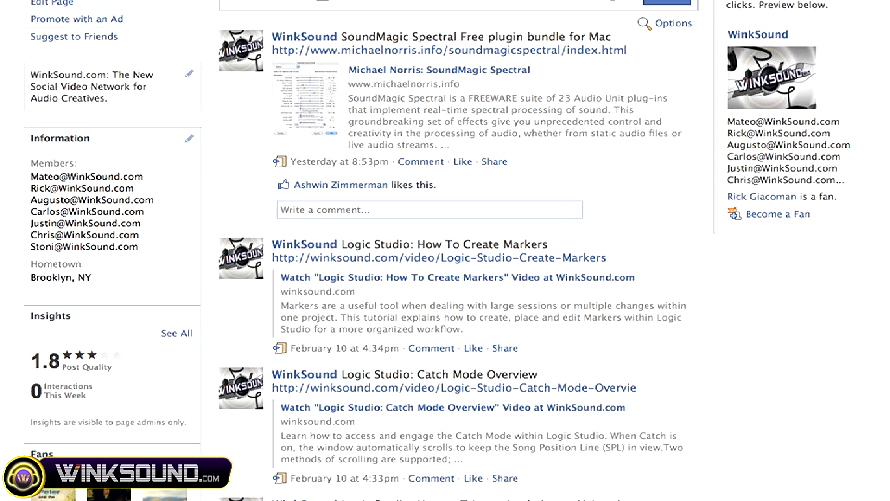